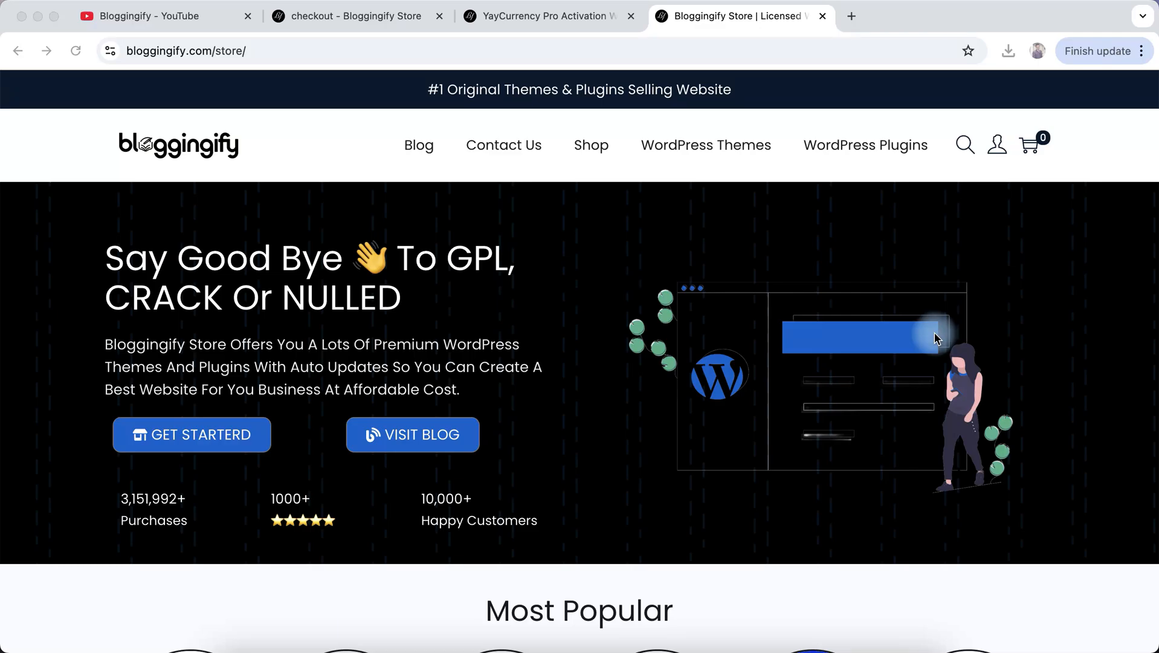
Step: Reach the Bloggingify Store home page through a Google search for 'blo' in a new tab
{"action": "scroll", "scroll_direction": "down", "scroll_amount": 3}
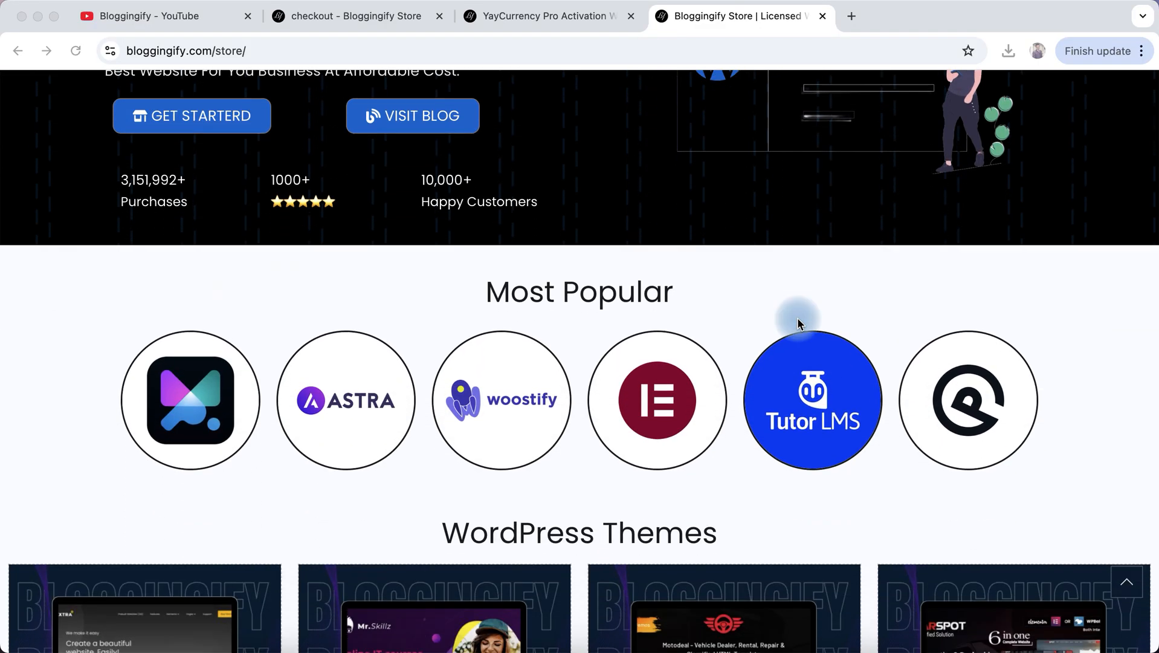
{"action": "scroll", "scroll_direction": "down", "scroll_amount": 3}
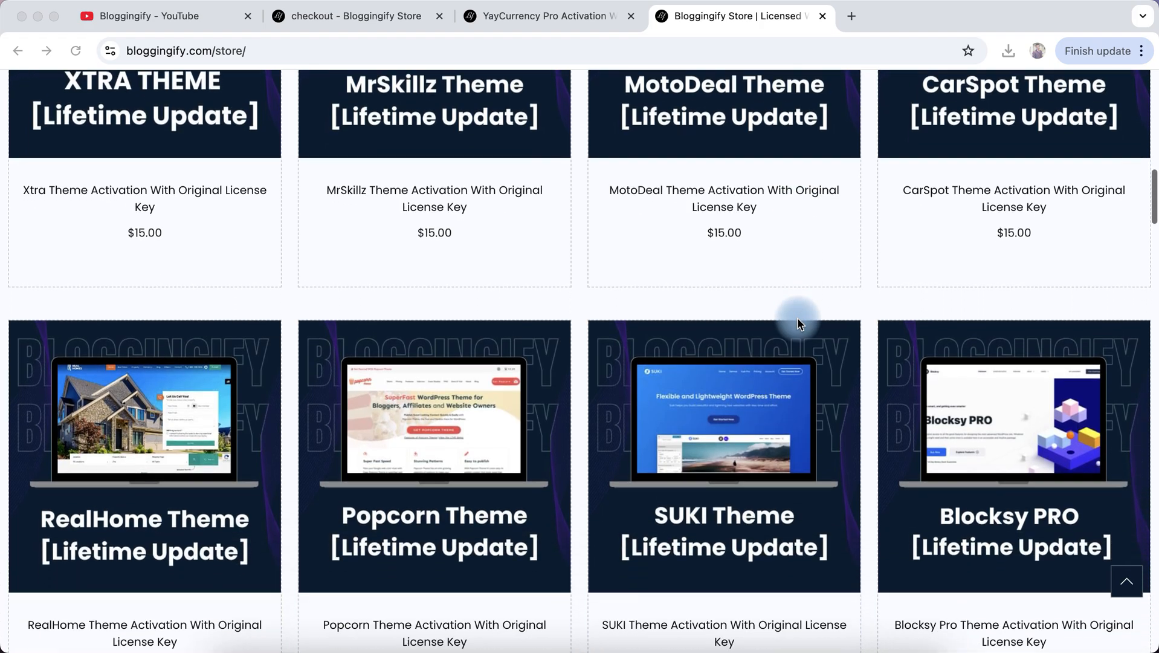
{"action": "scroll", "scroll_direction": "down", "scroll_amount": 3}
{"action": "type", "text": "blo"}
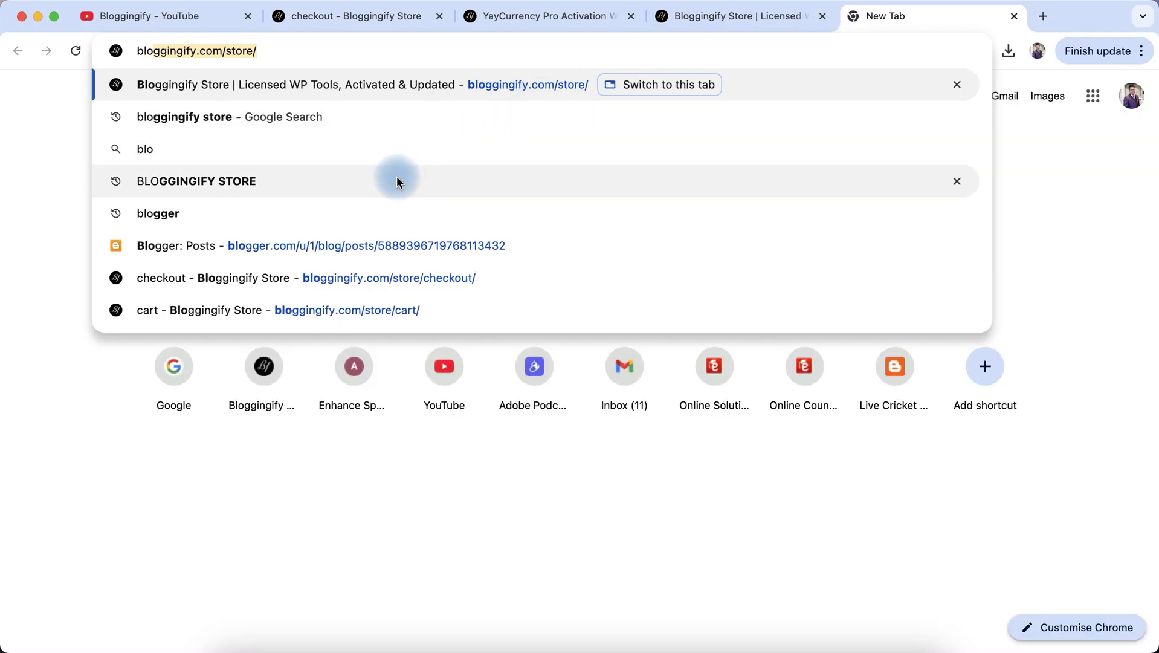
{"action": "left_click", "coordinate": [195, 181]}
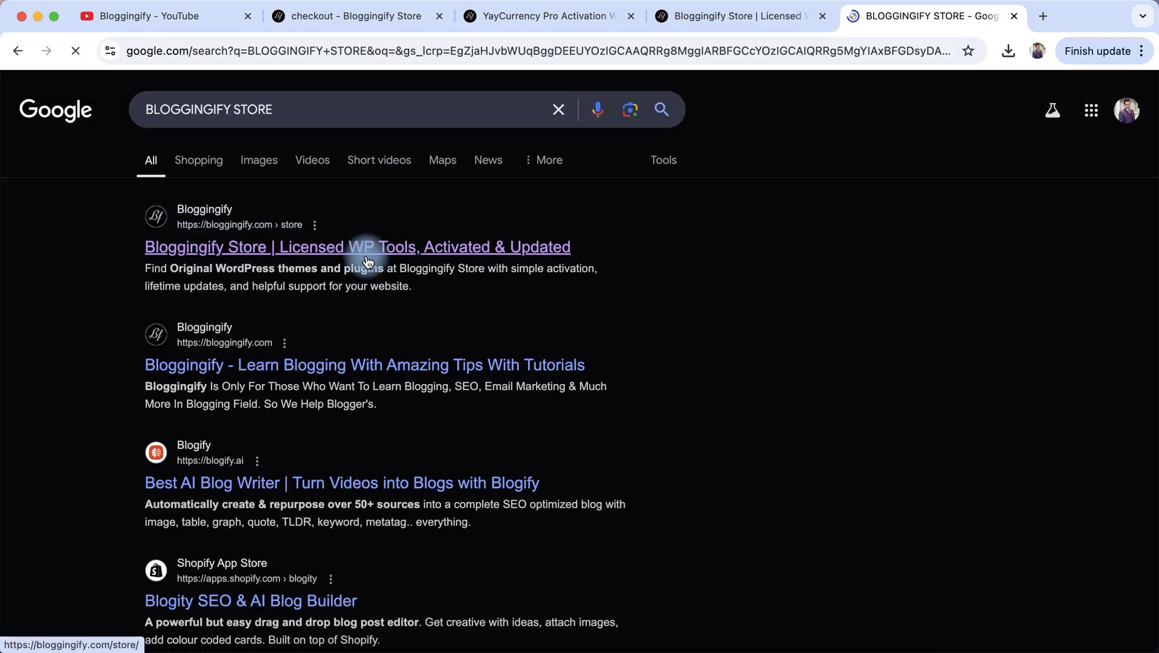
{"action": "left_click", "coordinate": [357, 246]}
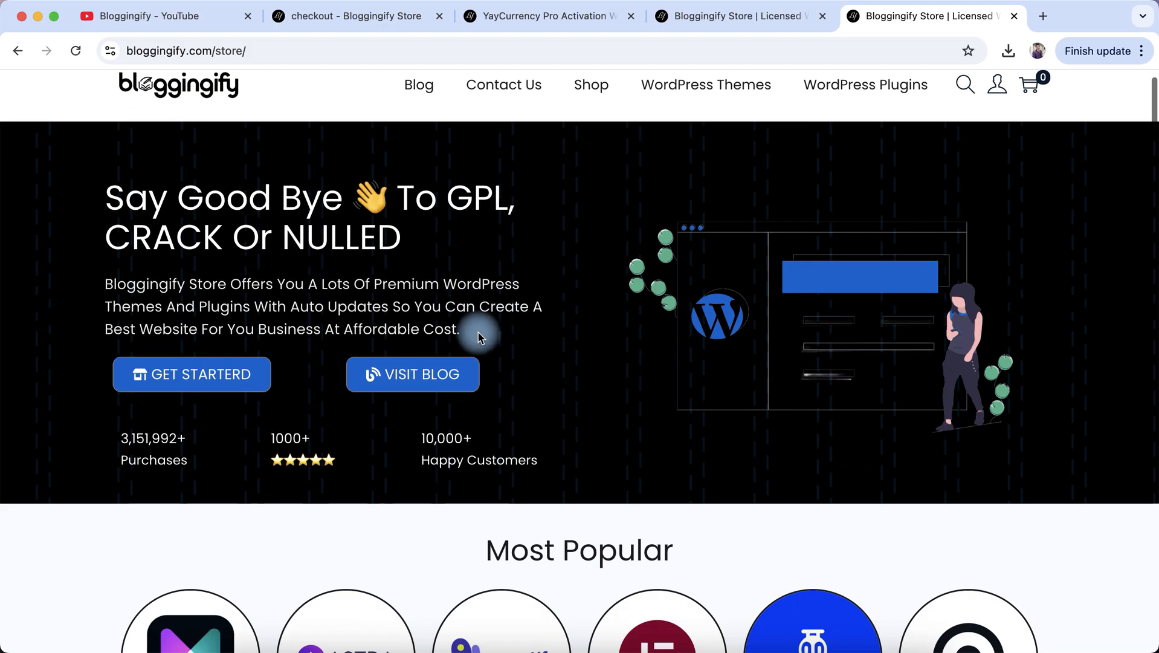
{"action": "scroll", "scroll_direction": "down", "scroll_amount": 3}
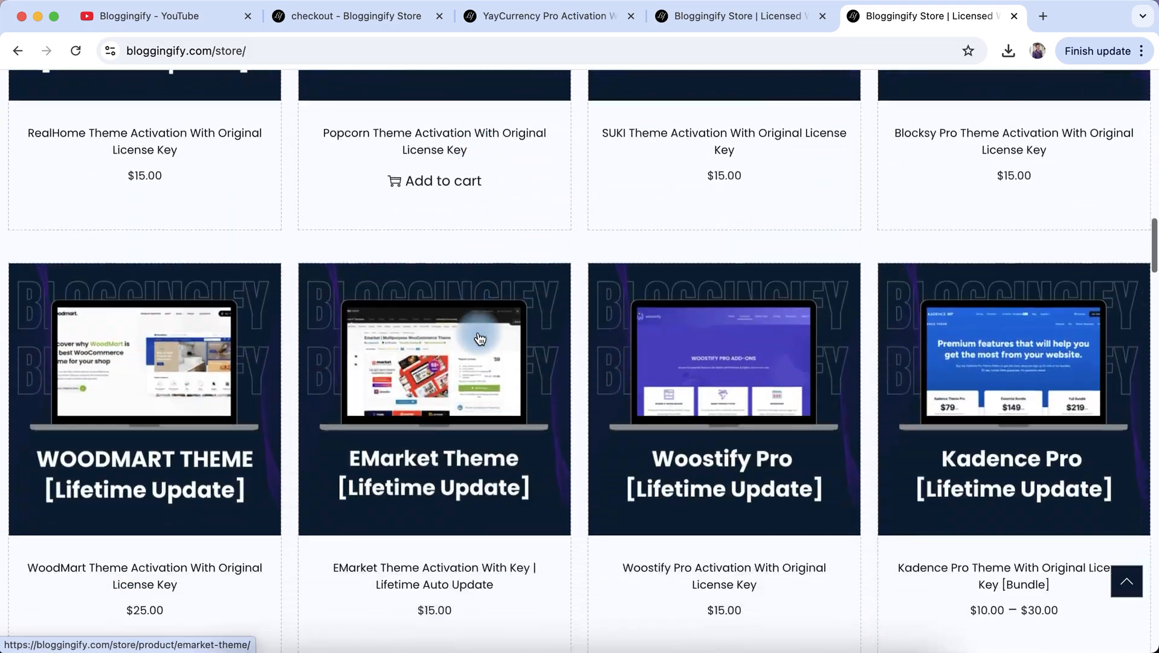
{"action": "scroll", "scroll_direction": "down", "scroll_amount": 3}
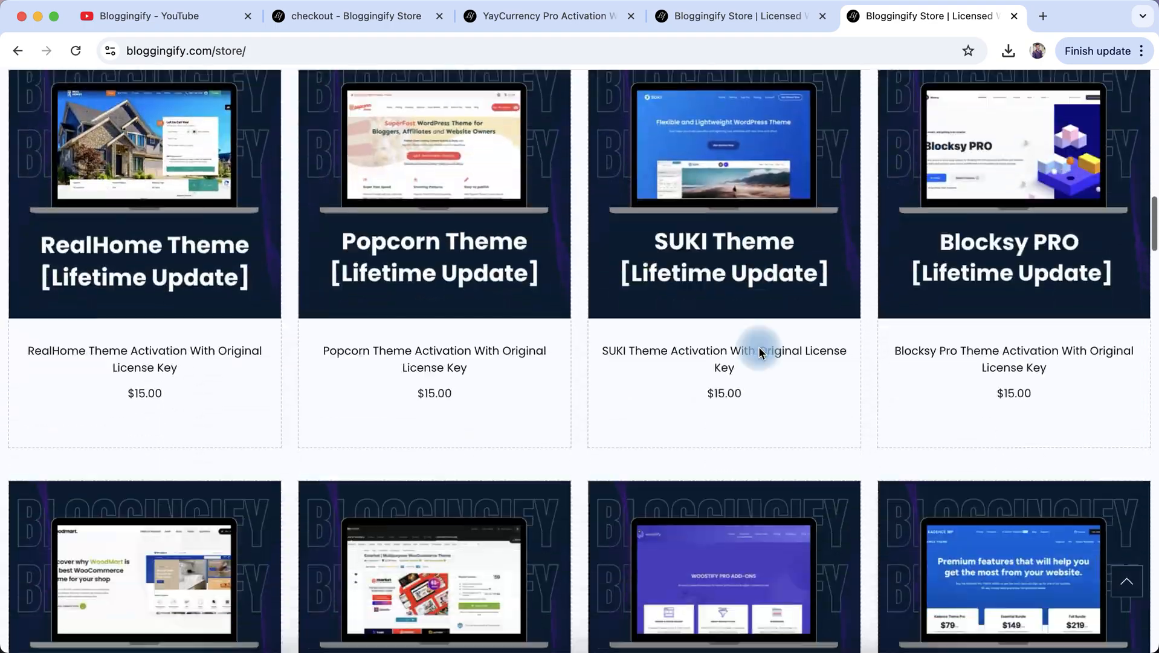
{"action": "scroll", "scroll_direction": "down", "scroll_amount": 3}
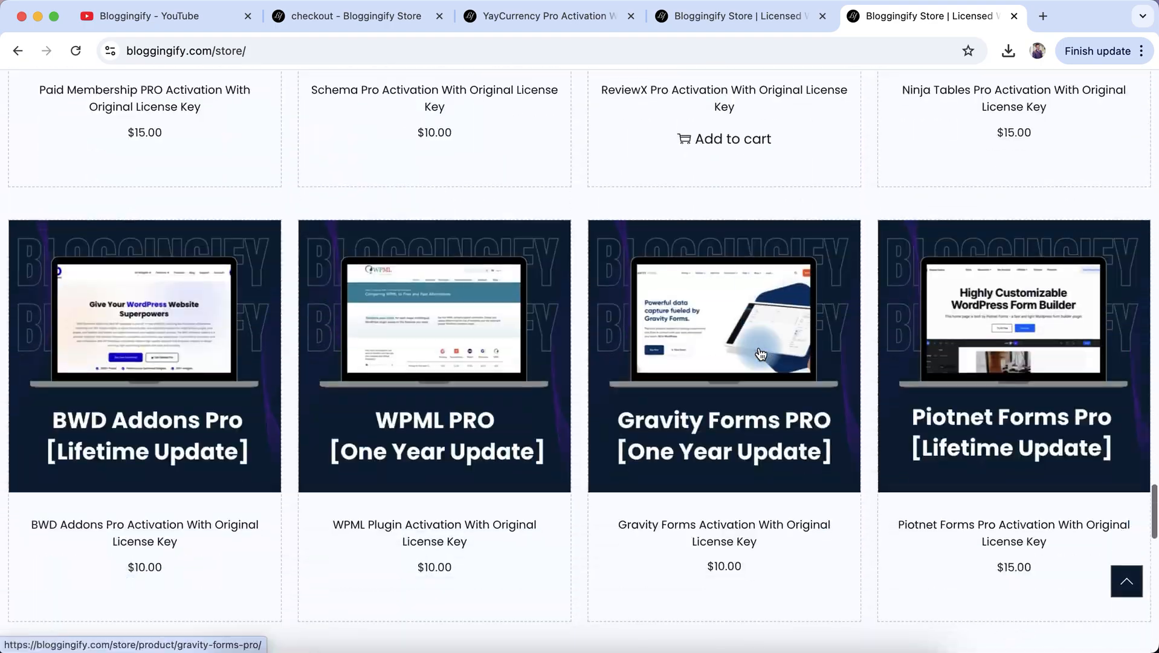
{"action": "scroll", "scroll_direction": "down", "scroll_amount": 3}
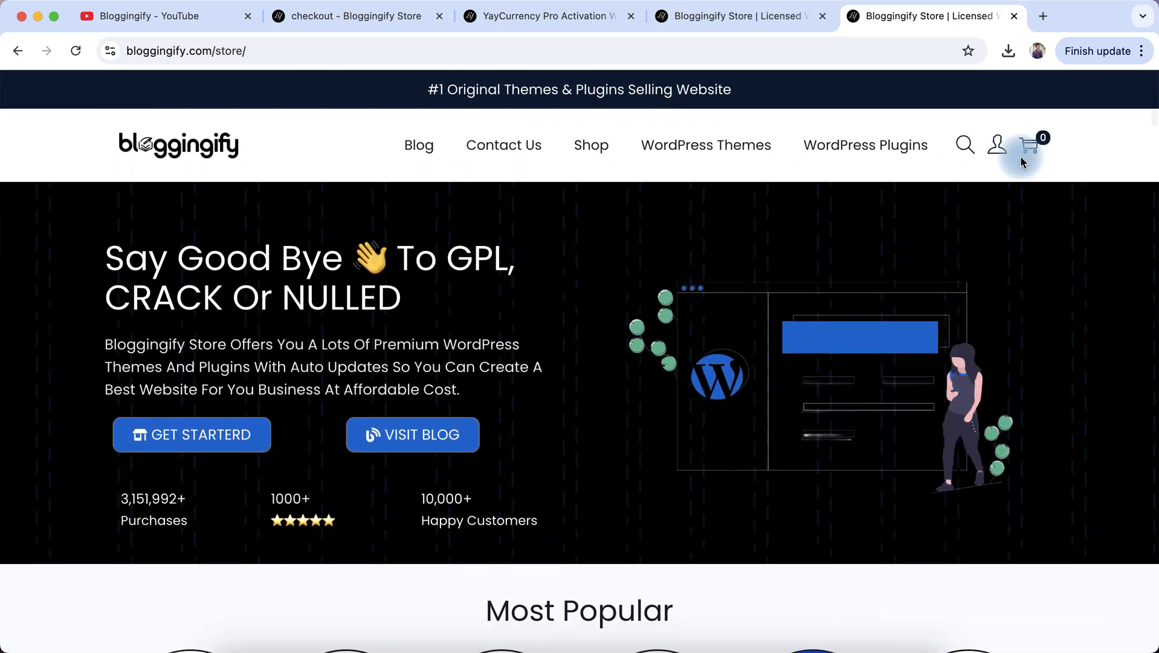
Step: Search the store for 'tutor' and open the Tutor Pro Activation product page listed at $30.00
{"action": "left_click", "coordinate": [965, 144]}
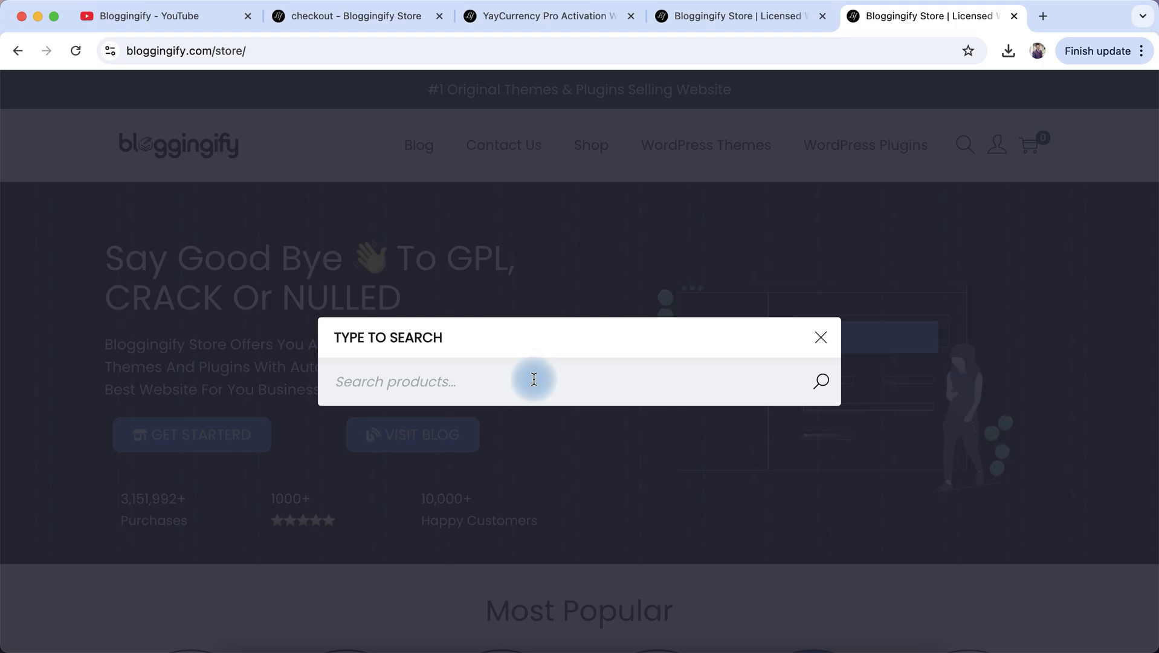
{"action": "type", "text": "tutor"}
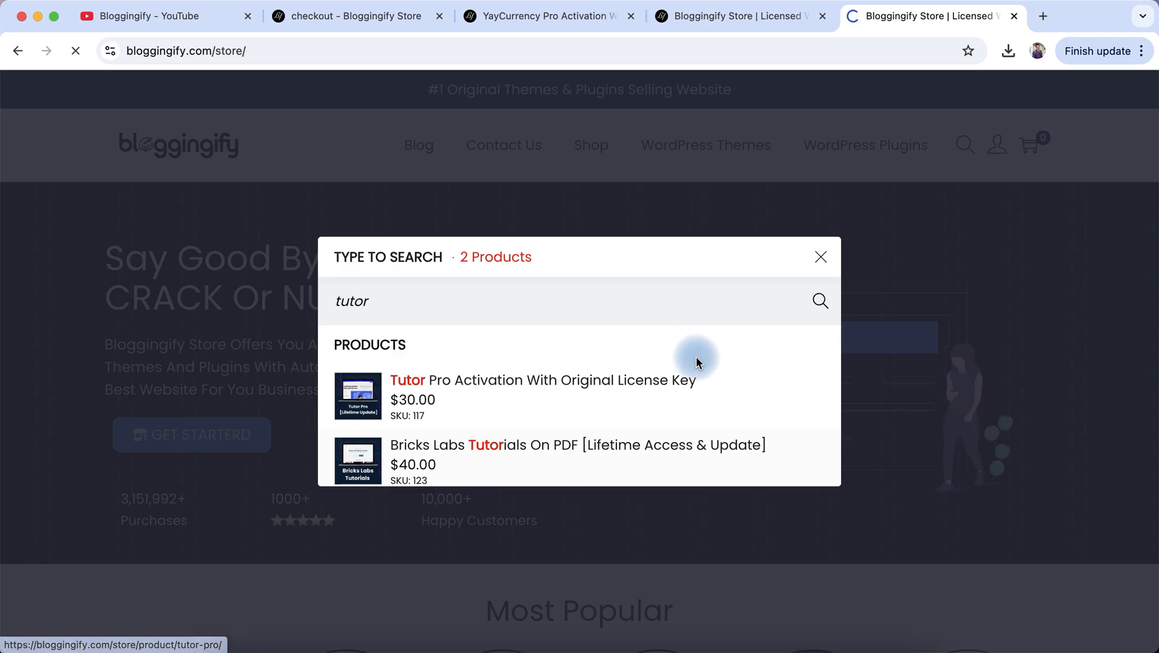
{"action": "left_click", "coordinate": [544, 380]}
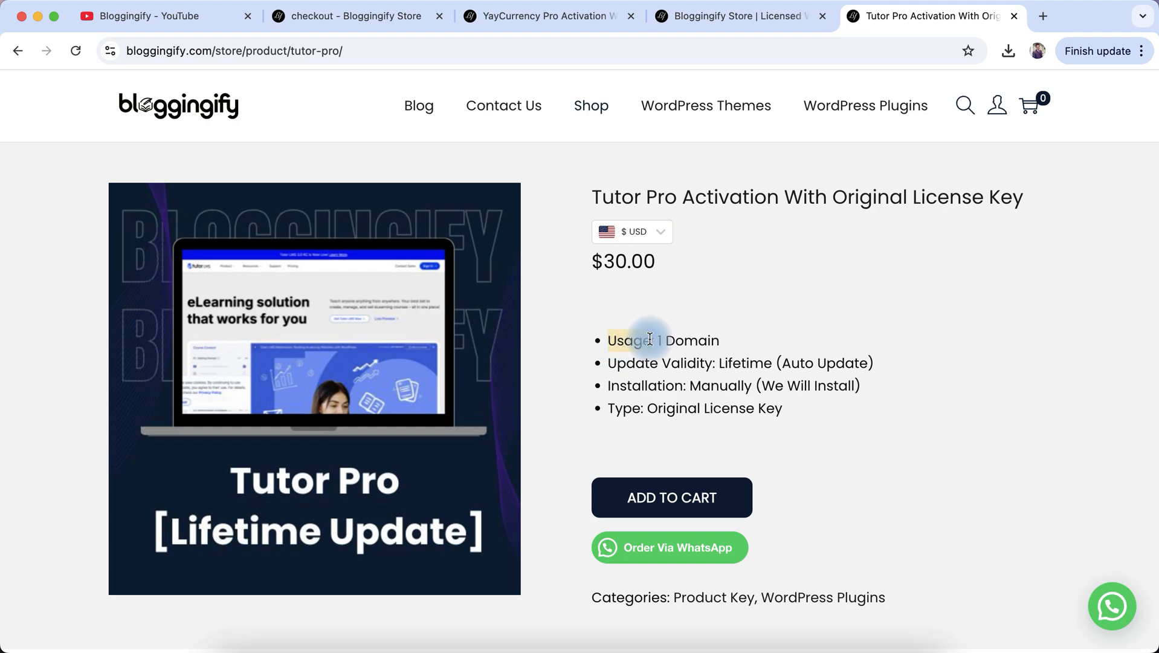
Step: Add the $30.00 Tutor Pro license key to the cart and proceed to checkout from the cart panel
{"action": "scroll", "scroll_direction": "down", "scroll_amount": 3}
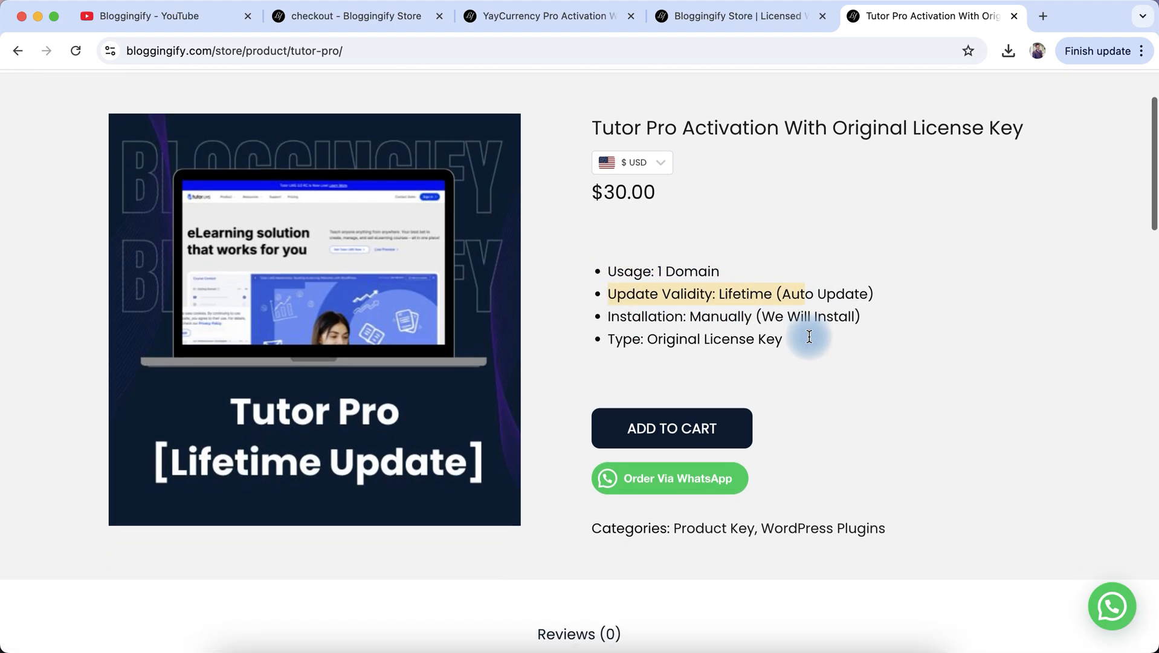
{"action": "scroll", "scroll_direction": "down", "scroll_amount": 3}
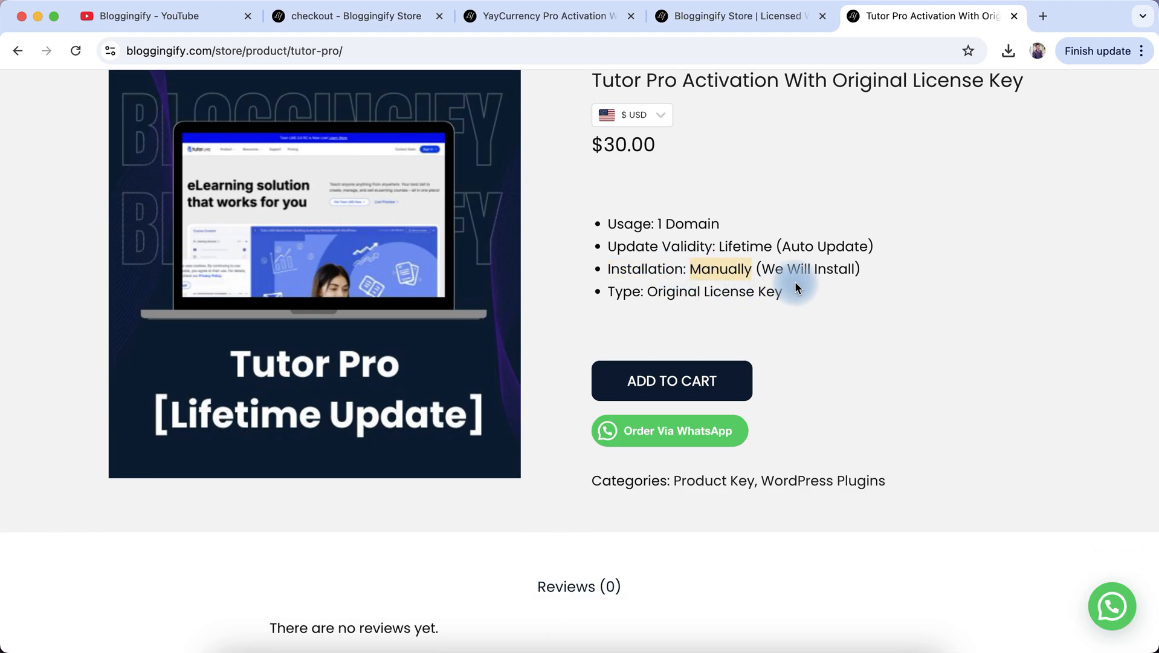
{"action": "scroll", "scroll_direction": "down", "scroll_amount": 3}
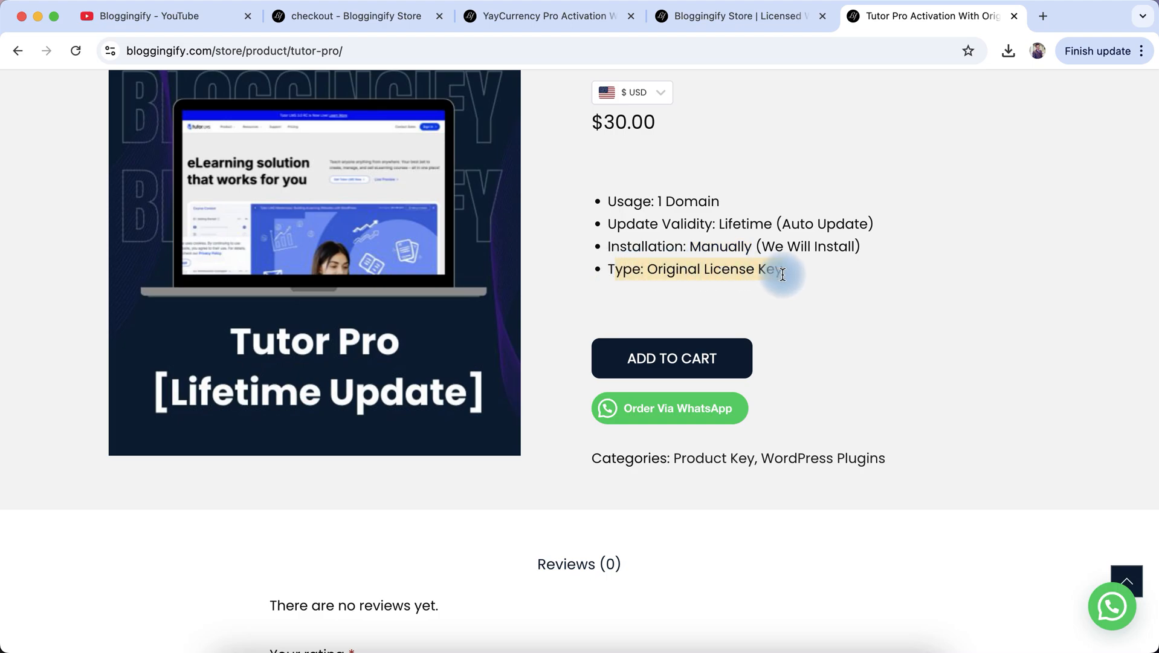
{"action": "scroll", "scroll_direction": "down", "scroll_amount": 3}
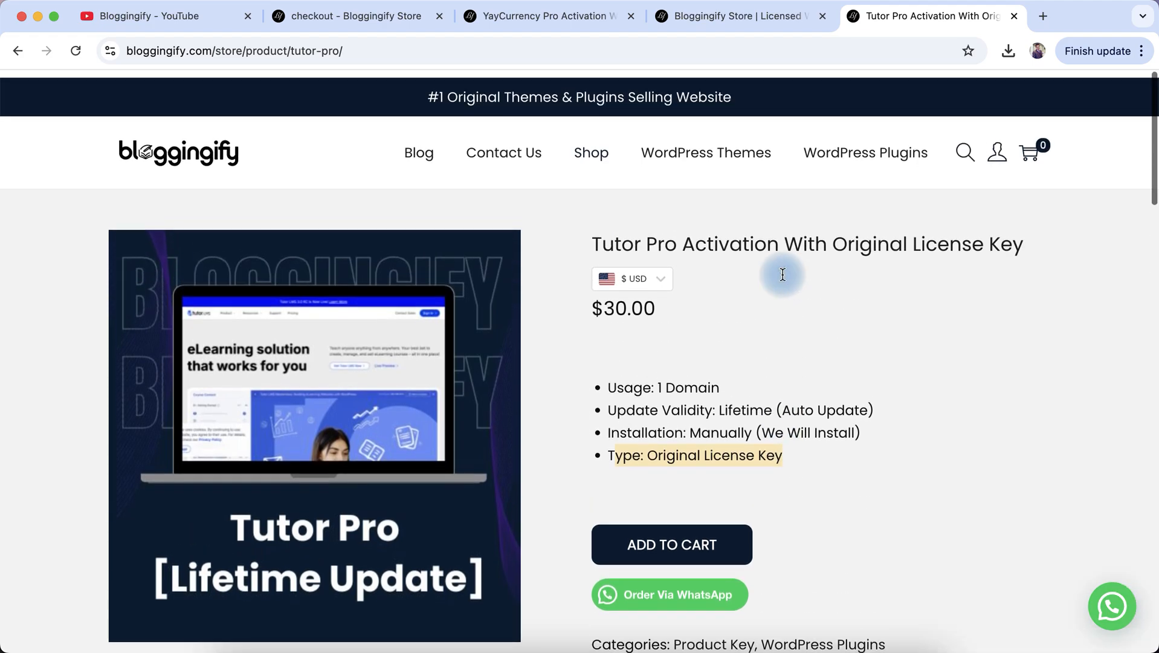
{"action": "scroll", "scroll_direction": "down", "scroll_amount": 3}
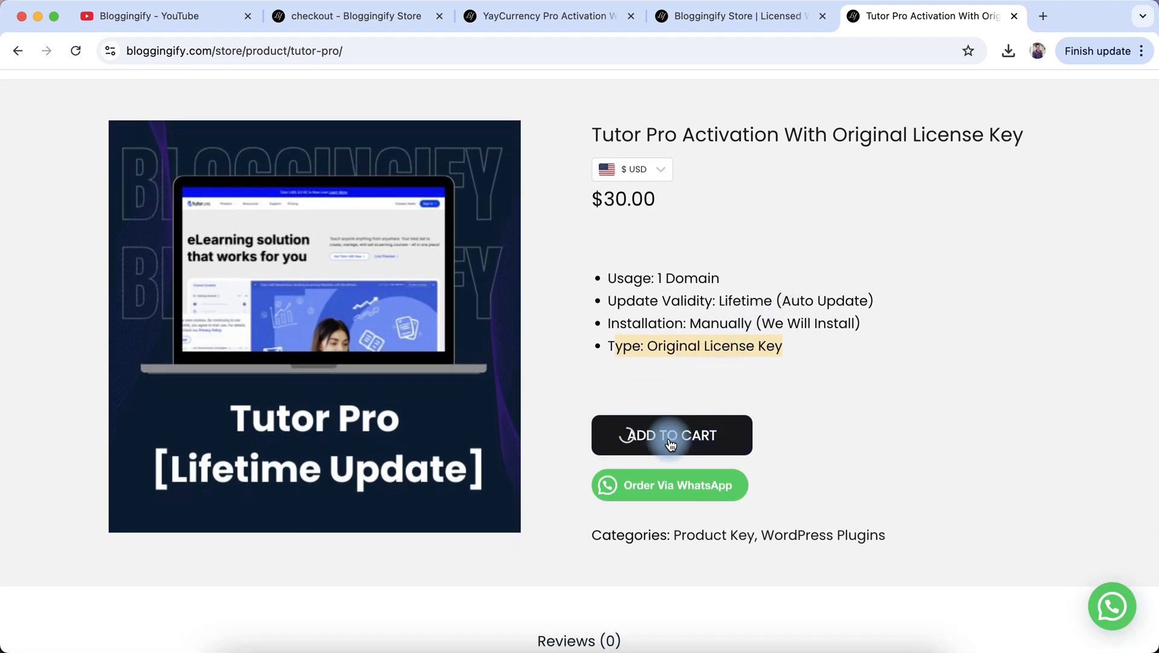
{"action": "left_click", "coordinate": [671, 435]}
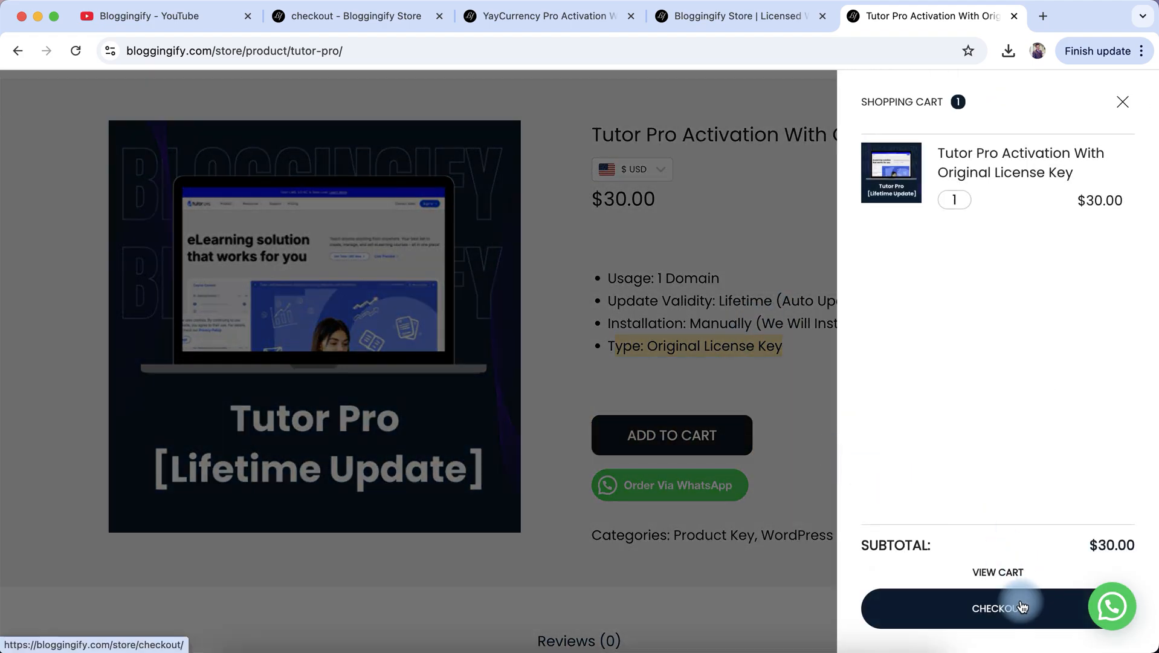
{"action": "left_click", "coordinate": [999, 608]}
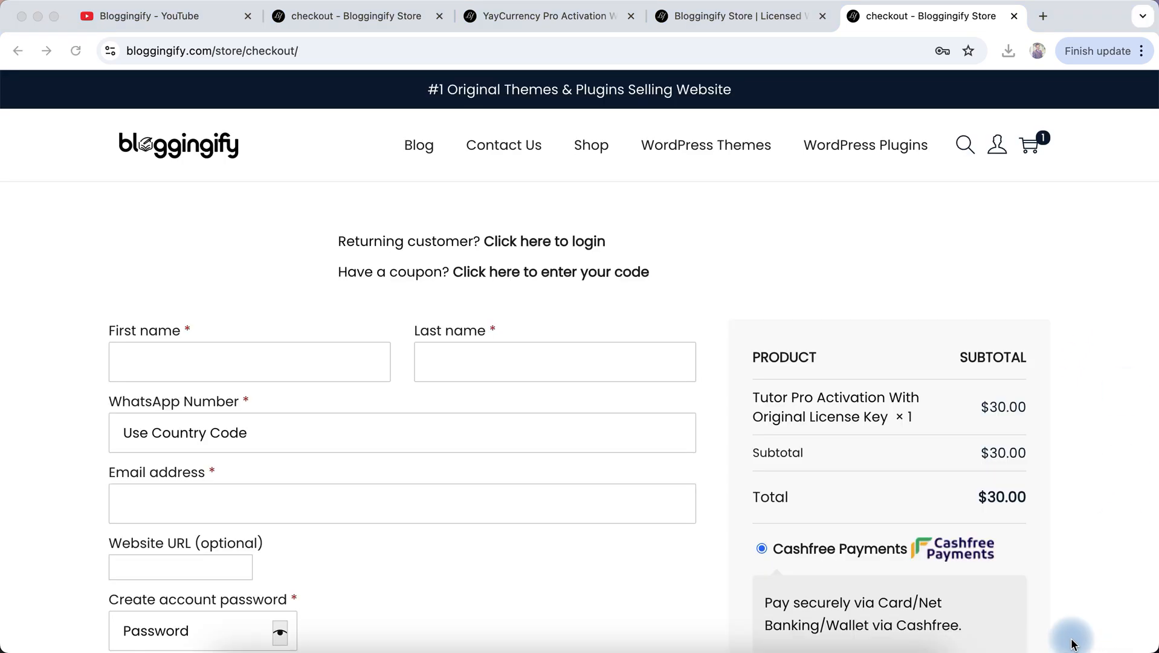
Step: Scroll past the billing fields to the payment methods and select PayPal for the $30.00 order
{"action": "scroll", "scroll_direction": "down", "scroll_amount": 3}
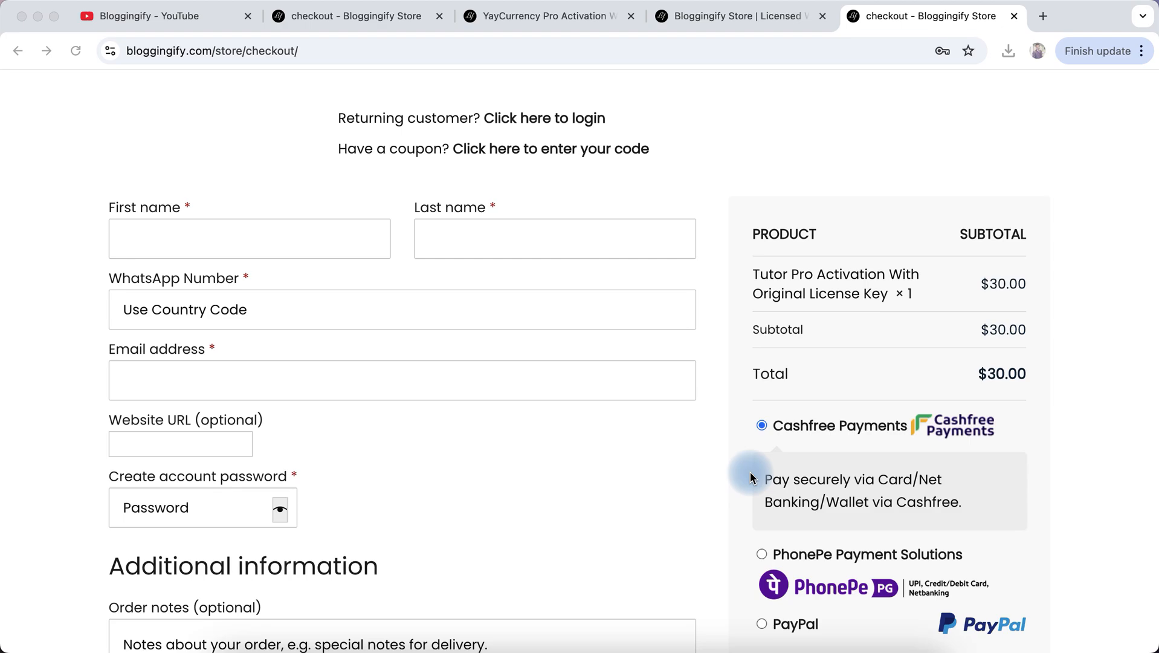
{"action": "scroll", "scroll_direction": "down", "scroll_amount": 3}
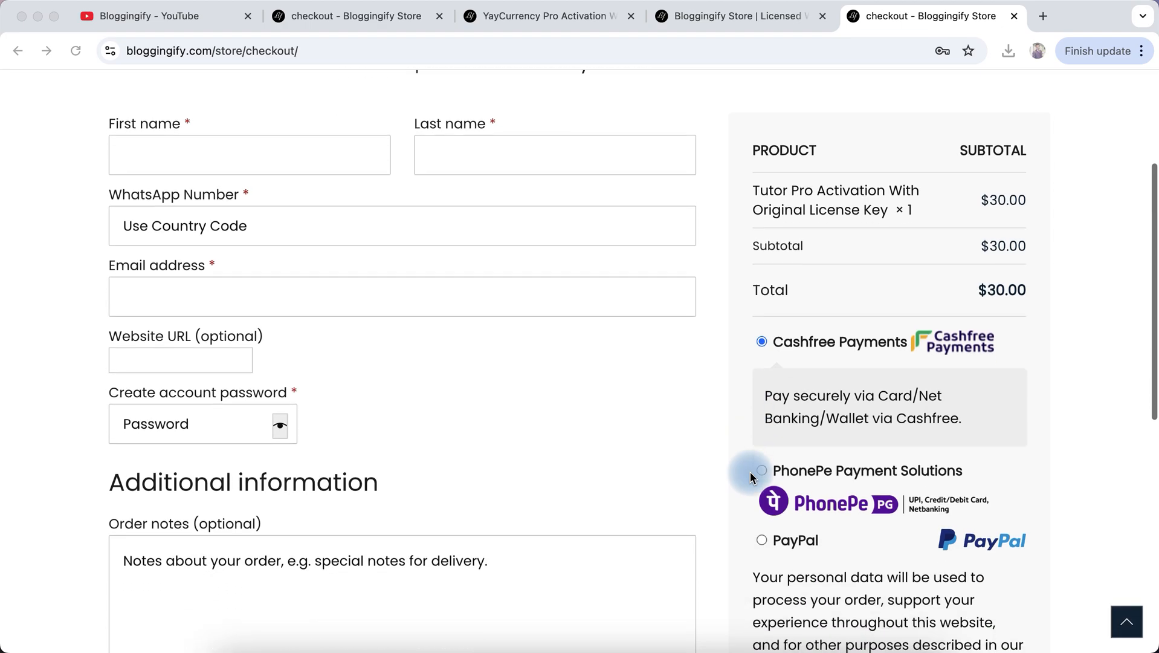
{"action": "scroll", "scroll_direction": "down", "scroll_amount": 3}
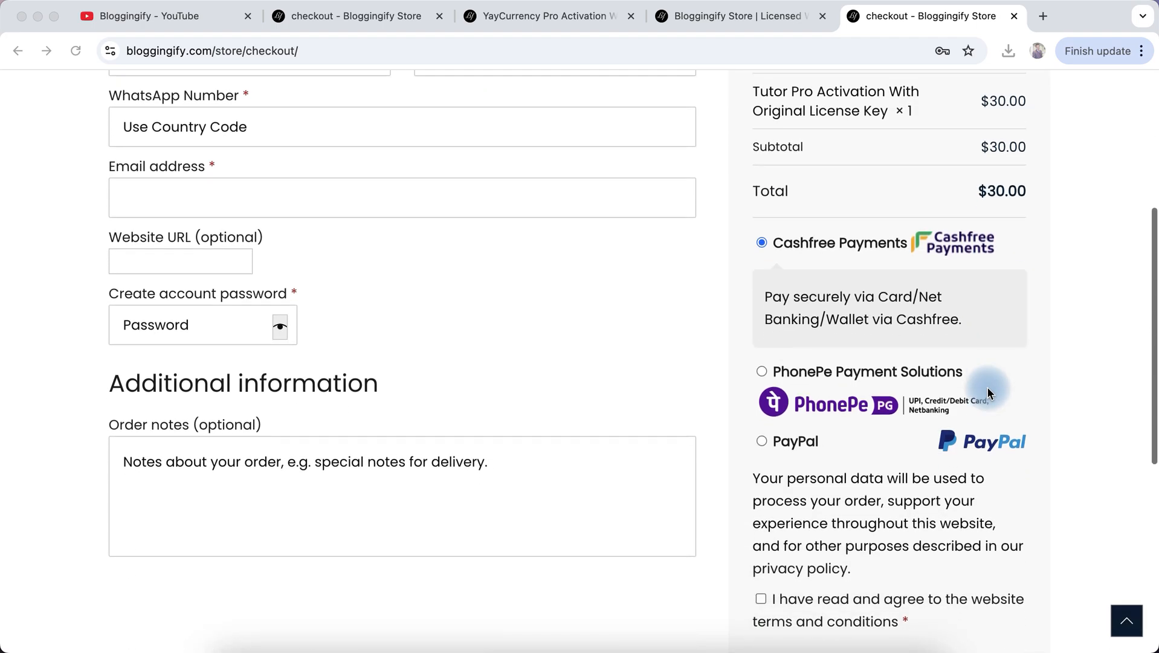
{"action": "scroll", "scroll_direction": "down", "scroll_amount": 3}
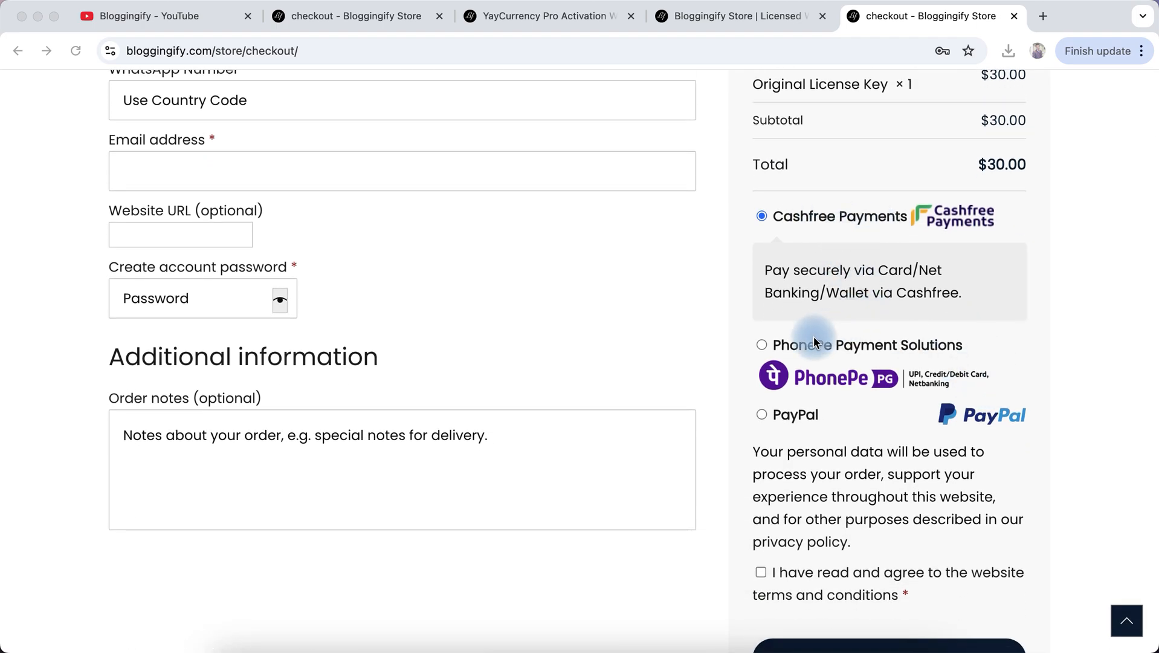
{"action": "scroll", "scroll_direction": "down", "scroll_amount": 3}
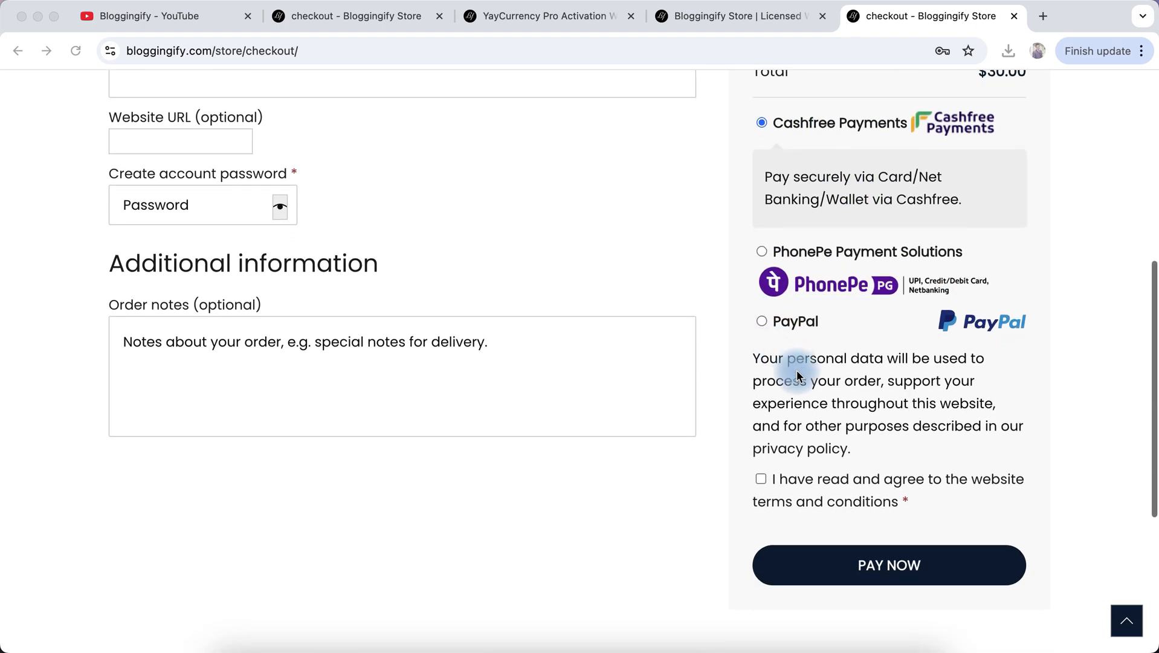
{"action": "scroll", "scroll_direction": "down", "scroll_amount": 3}
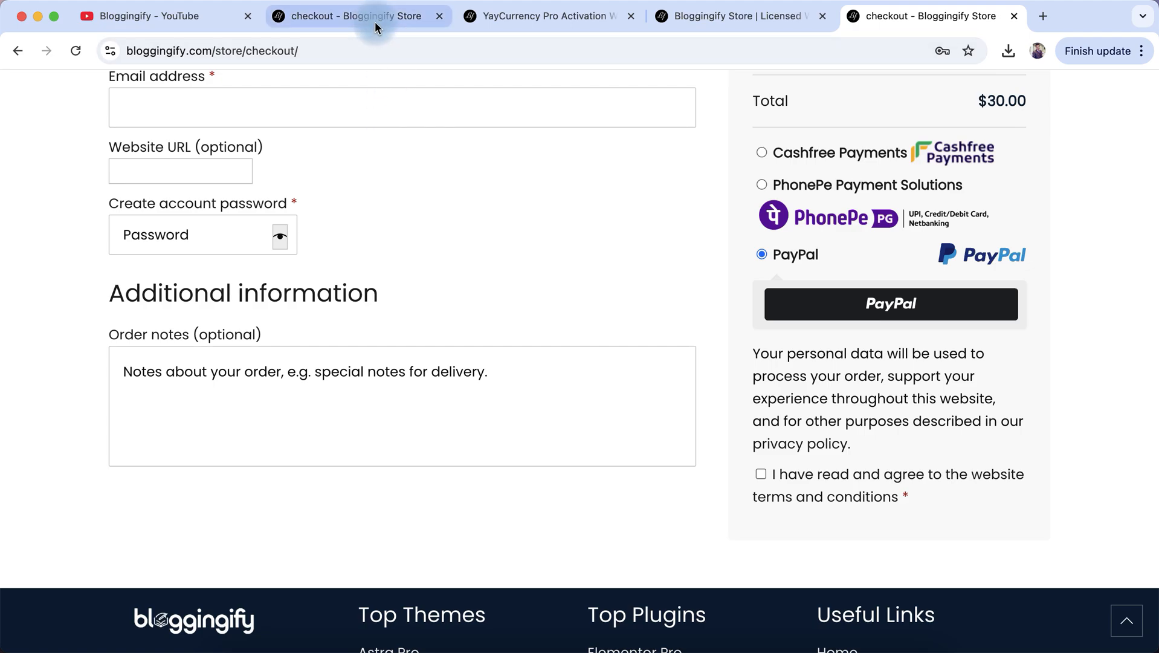
Step: Switch to the order-received page for order 566 showing the YayCurrency Pro Activation download
{"action": "left_click", "coordinate": [889, 304]}
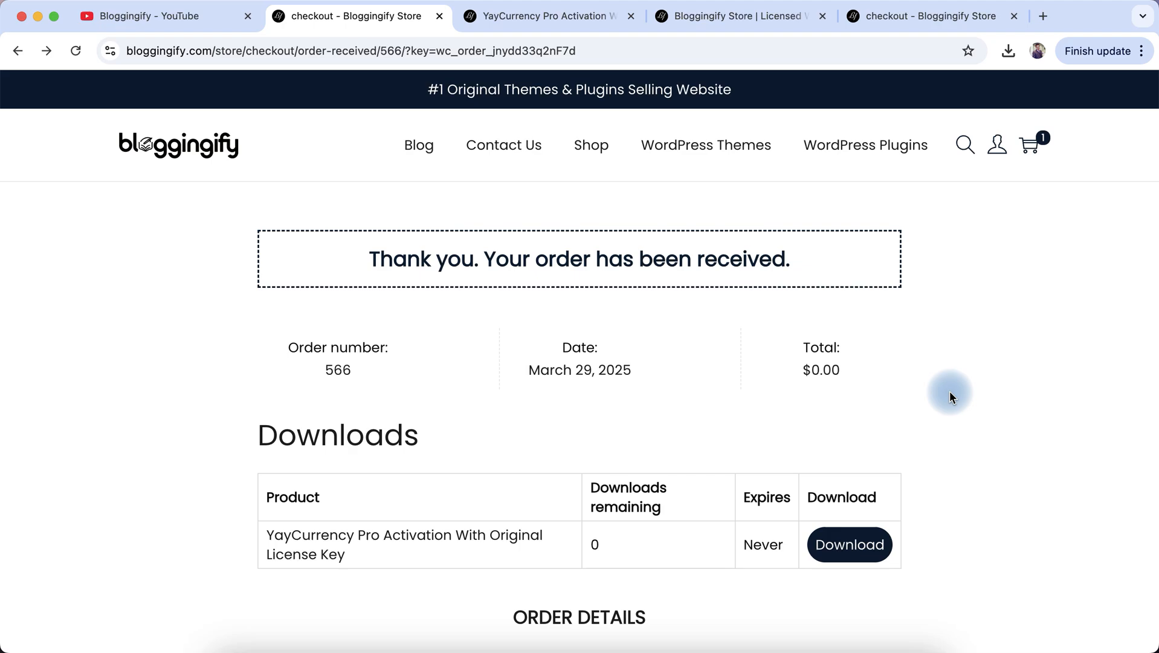
{"action": "mouse_move", "coordinate": [616, 69]}
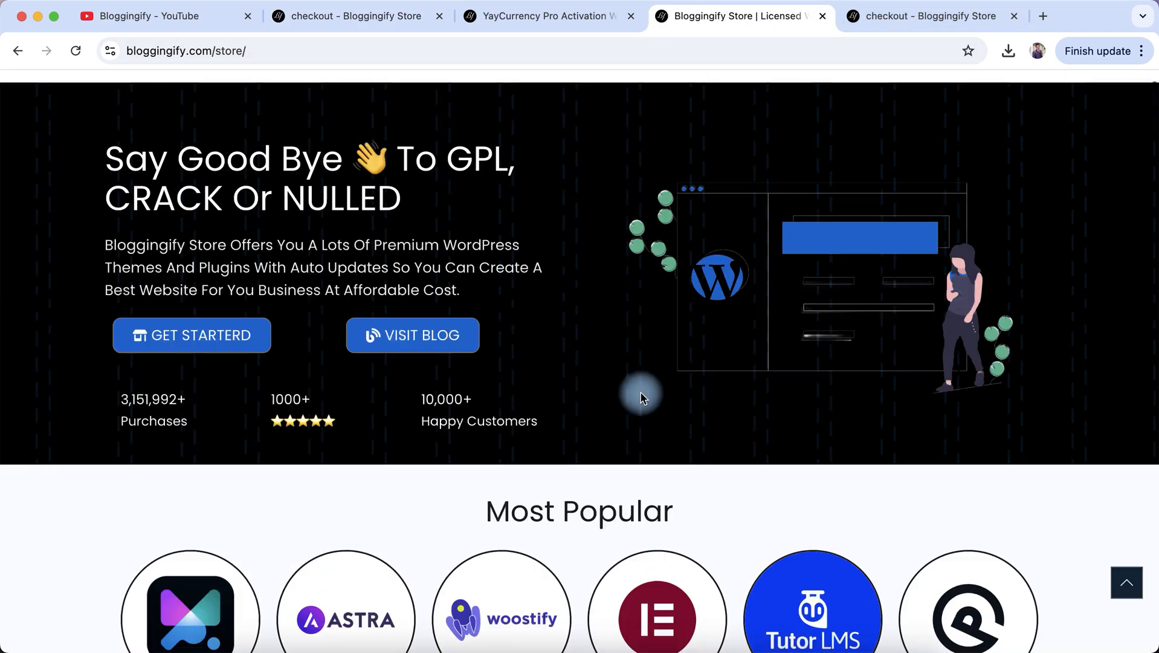
Step: Switch to the Bloggingify YouTube channel tab showing its popular videos
{"action": "left_click", "coordinate": [140, 16]}
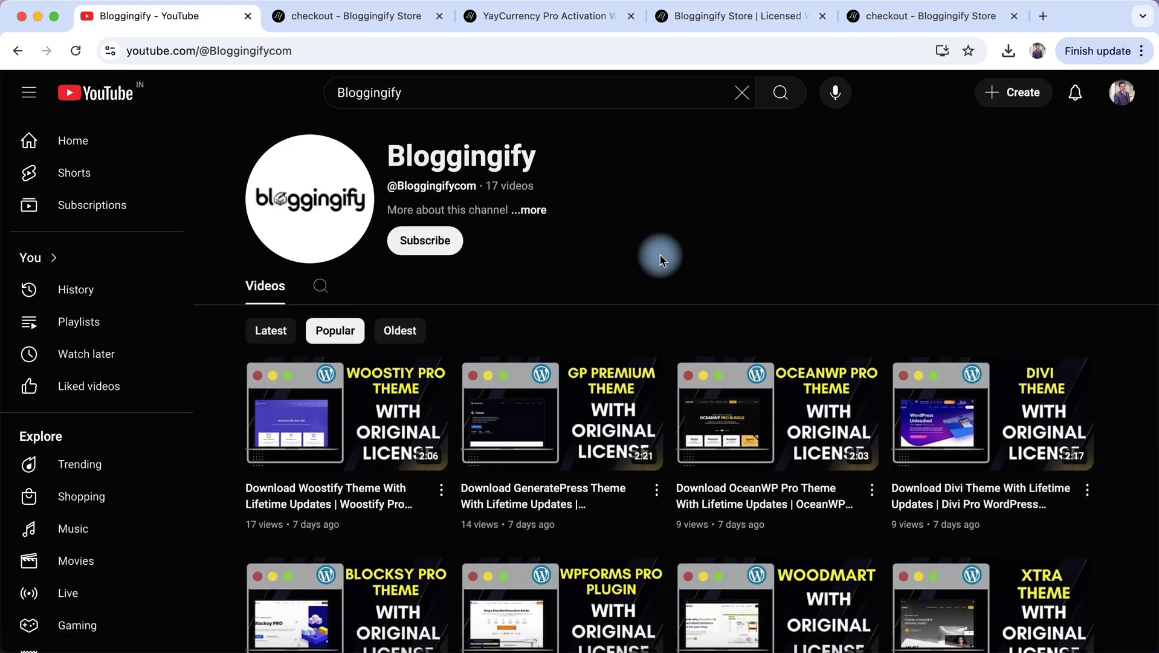
{"action": "mouse_move", "coordinate": [813, 324]}
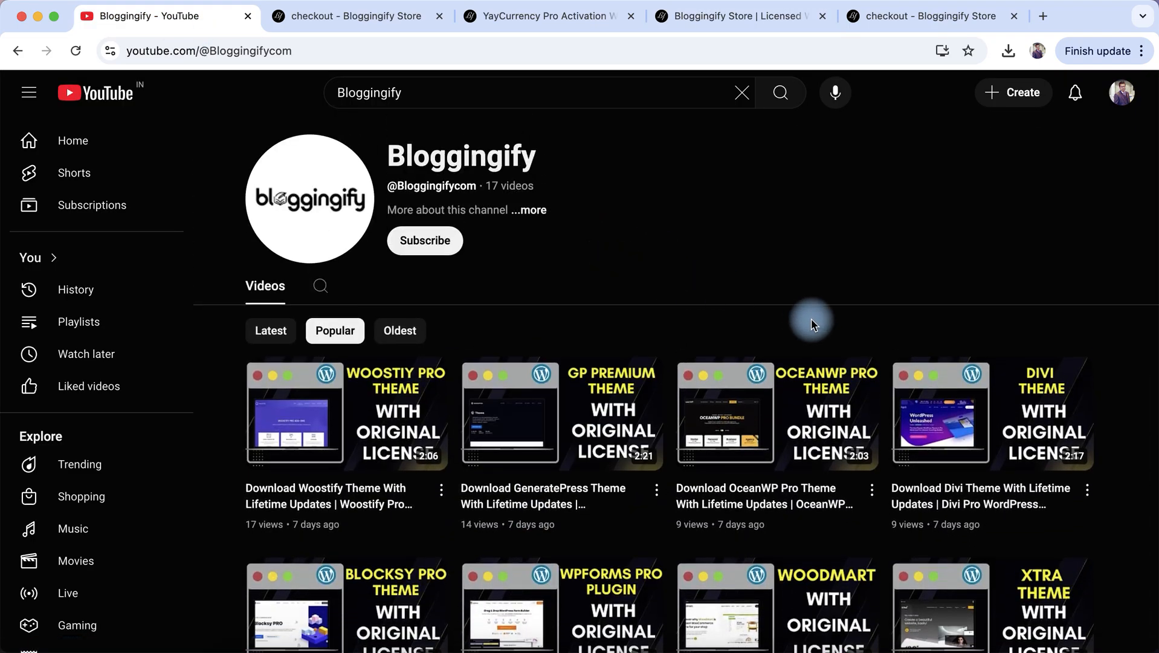
{"action": "mouse_move", "coordinate": [1042, 492]}
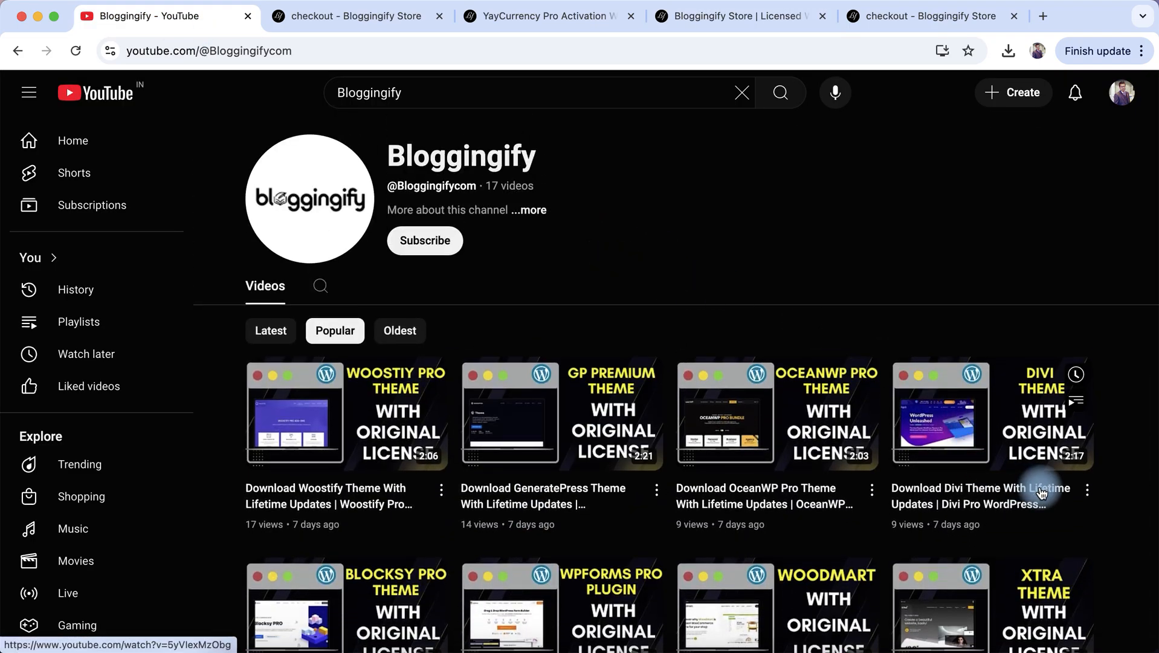